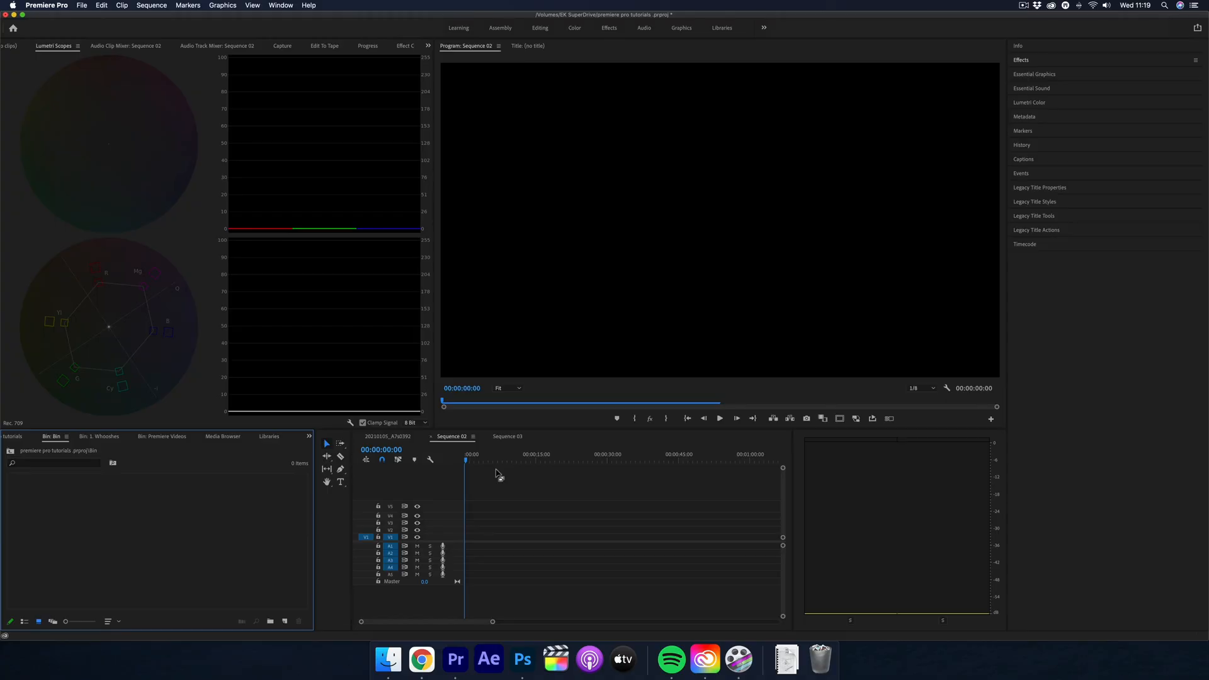
mouse_move(370, 525)
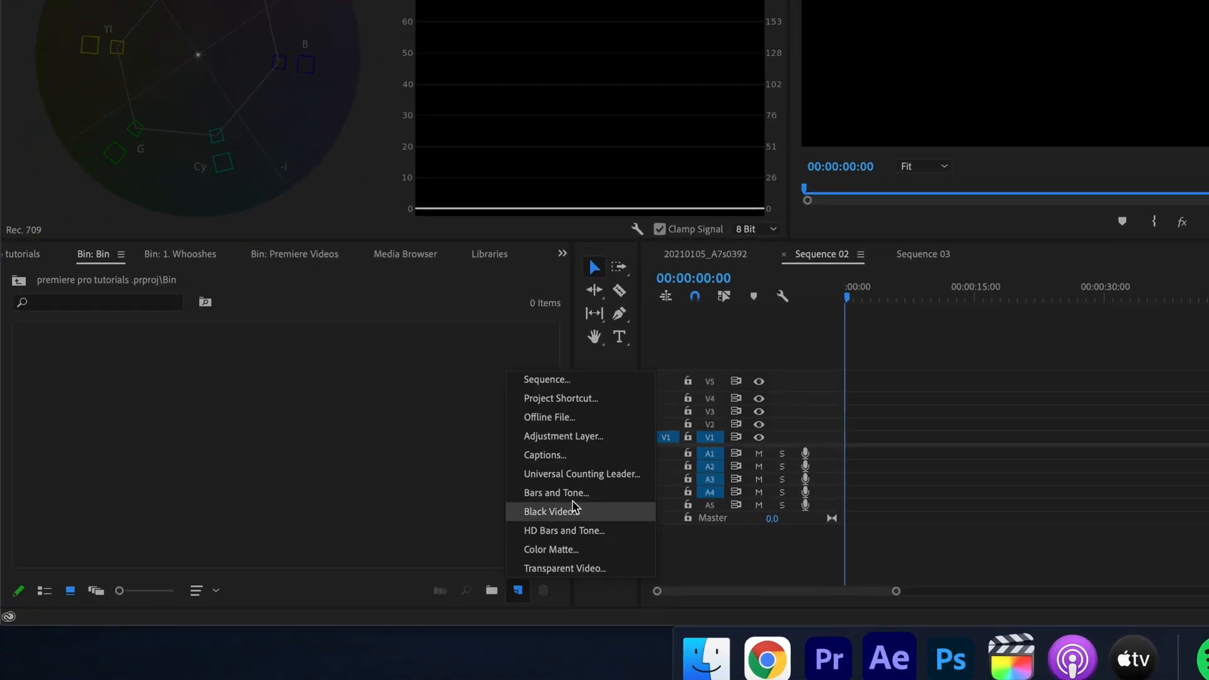
Create a new Black Video clip from the Project panel's New Item menu
left_click(549, 511)
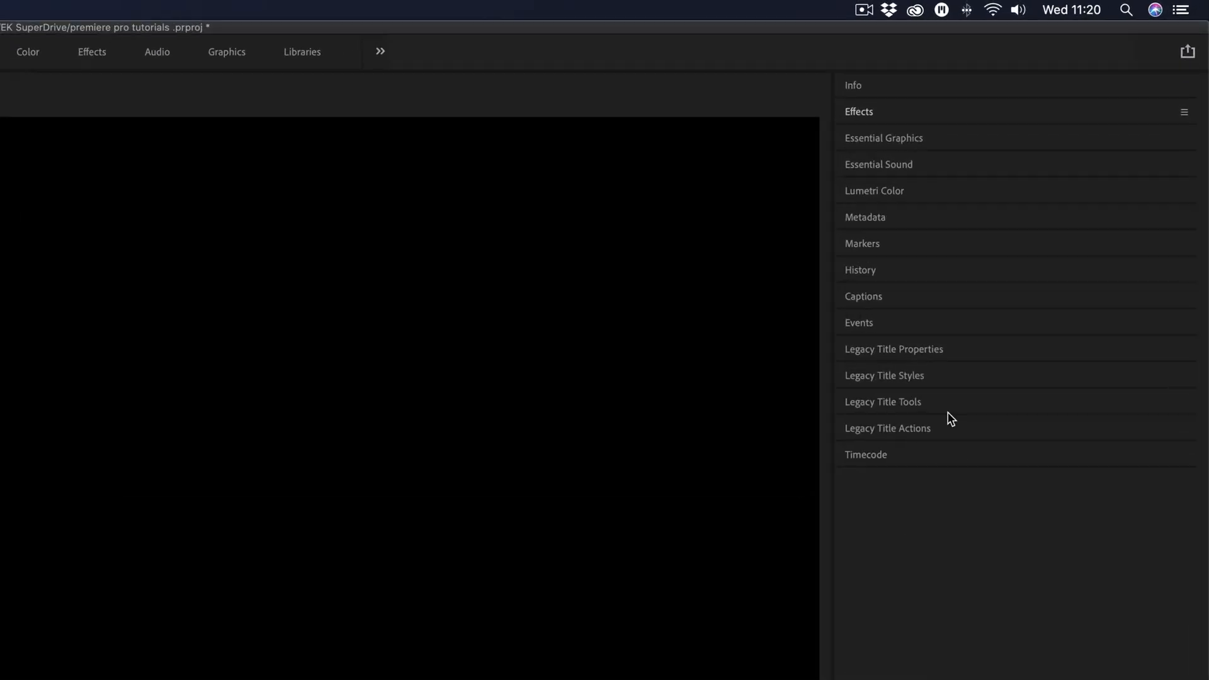
Find the Tint effect and map black to white (FFFFFF) on the Black Video clip
left_click(858, 111)
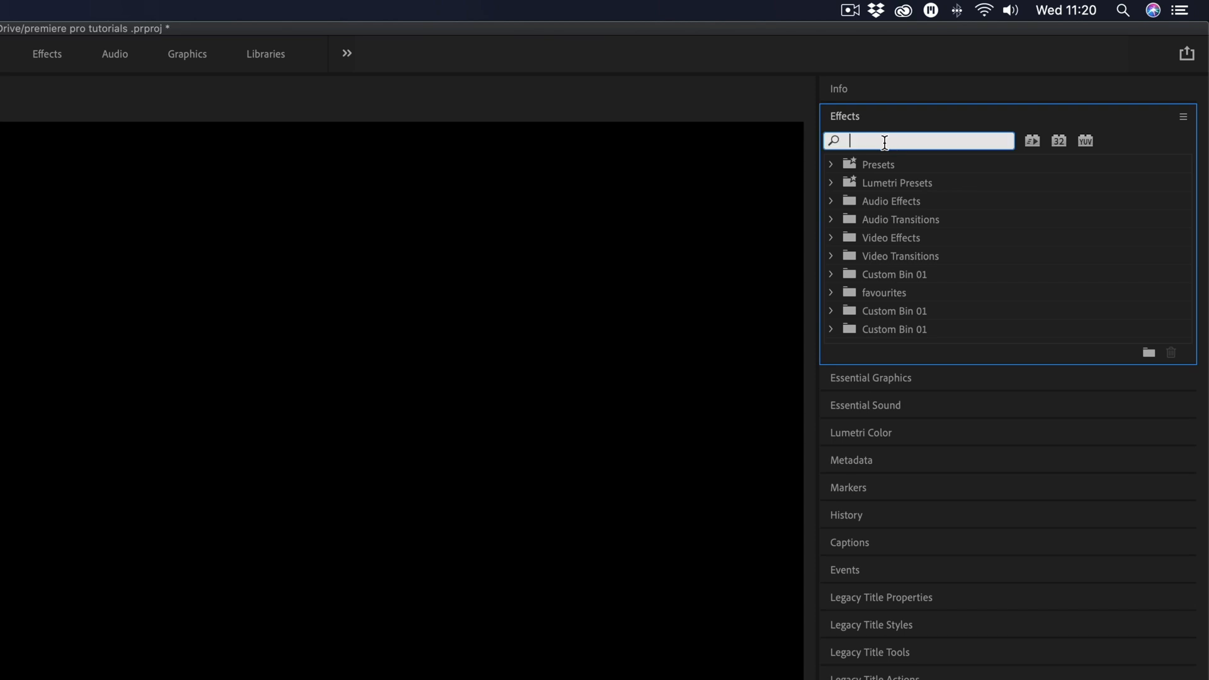
type("TINT")
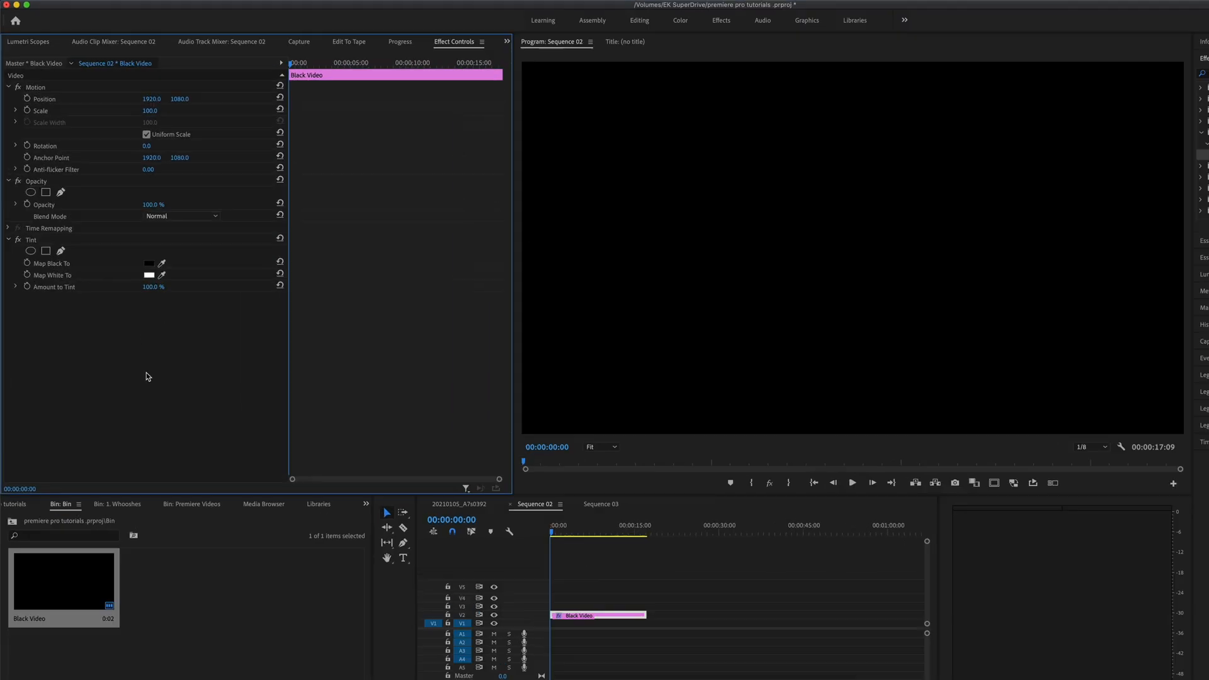
left_click(151, 274)
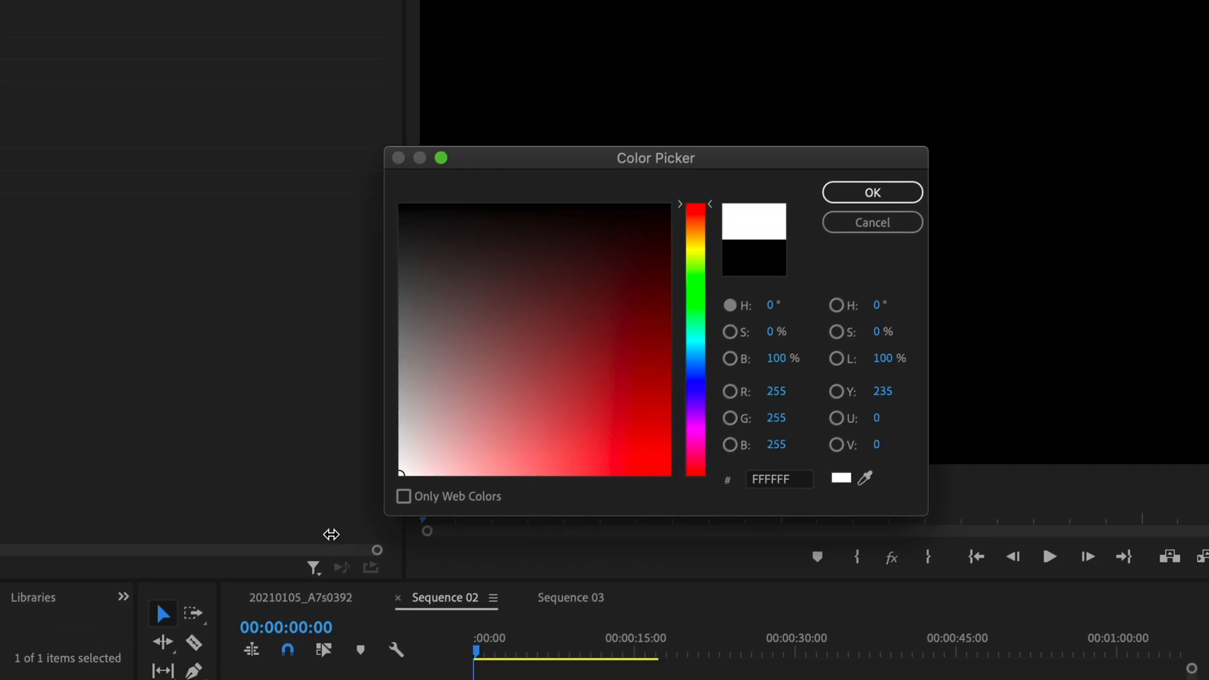
left_click(871, 192)
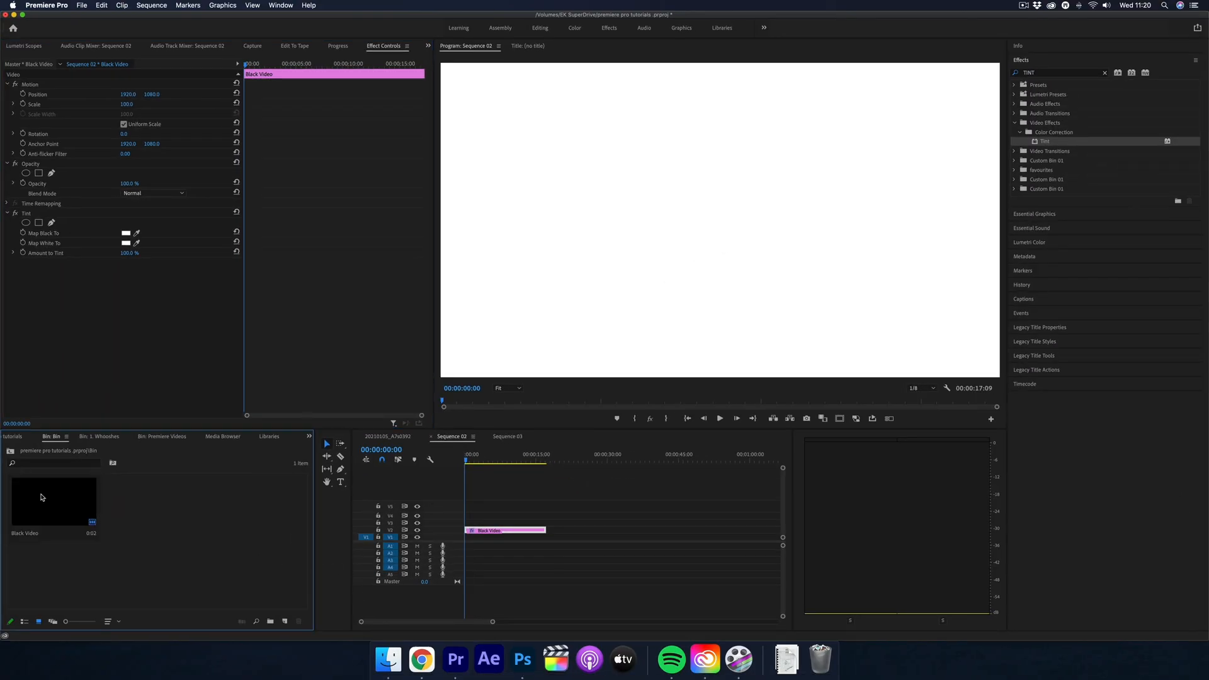
Create Title 03 via File > New > Legacy Title, accepting the default settings
left_click(101, 6)
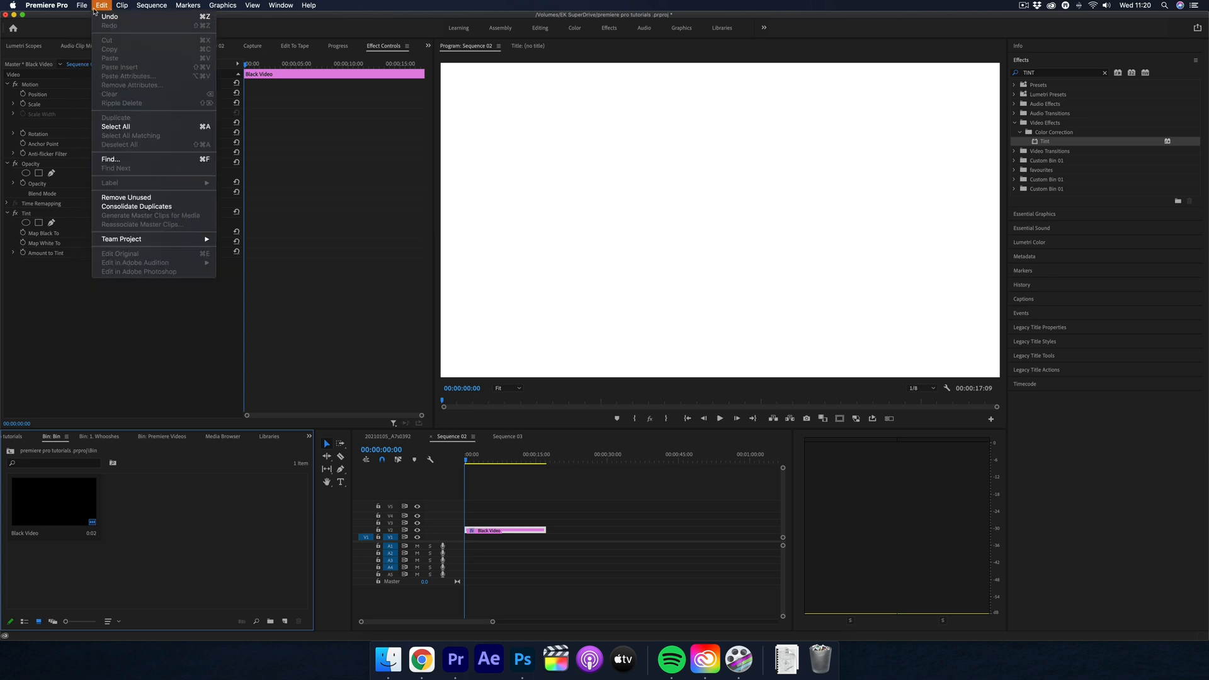
left_click(81, 6)
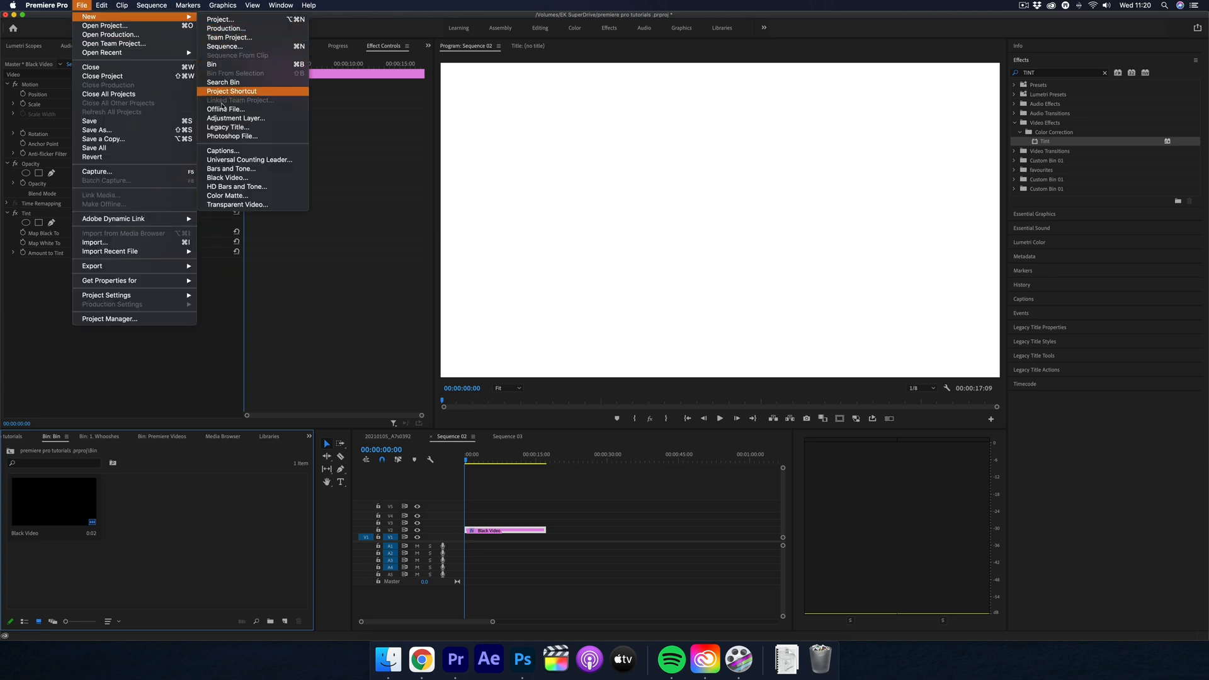
left_click(228, 127)
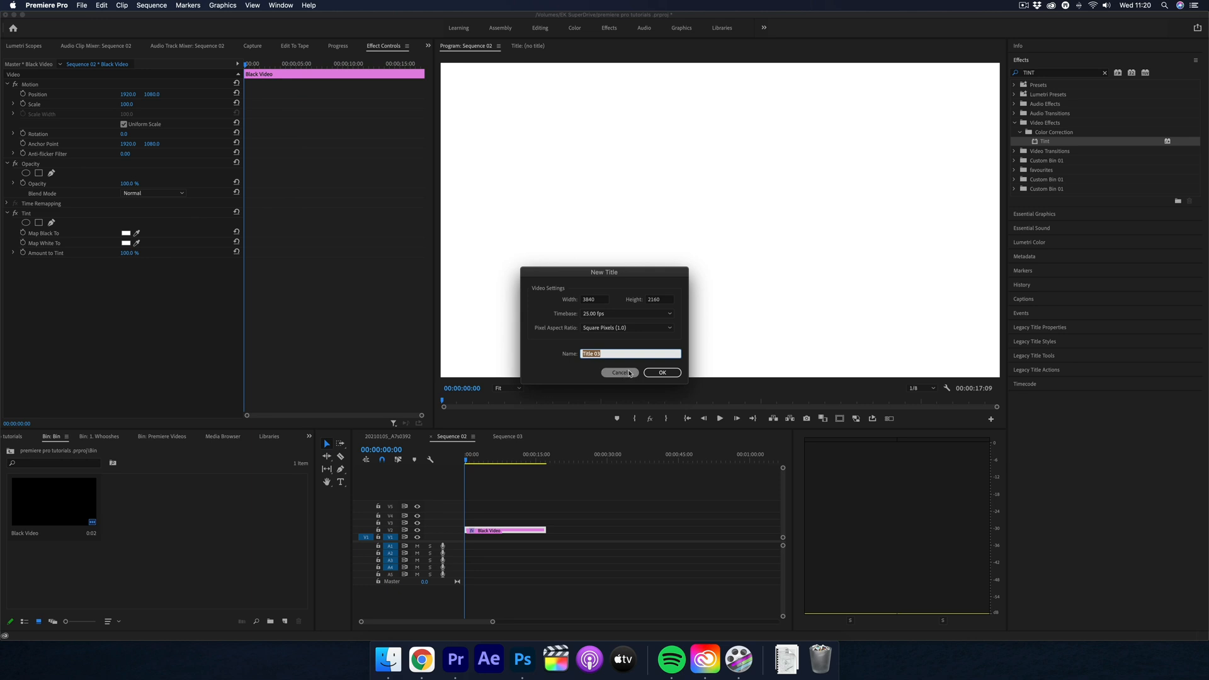
left_click(662, 372)
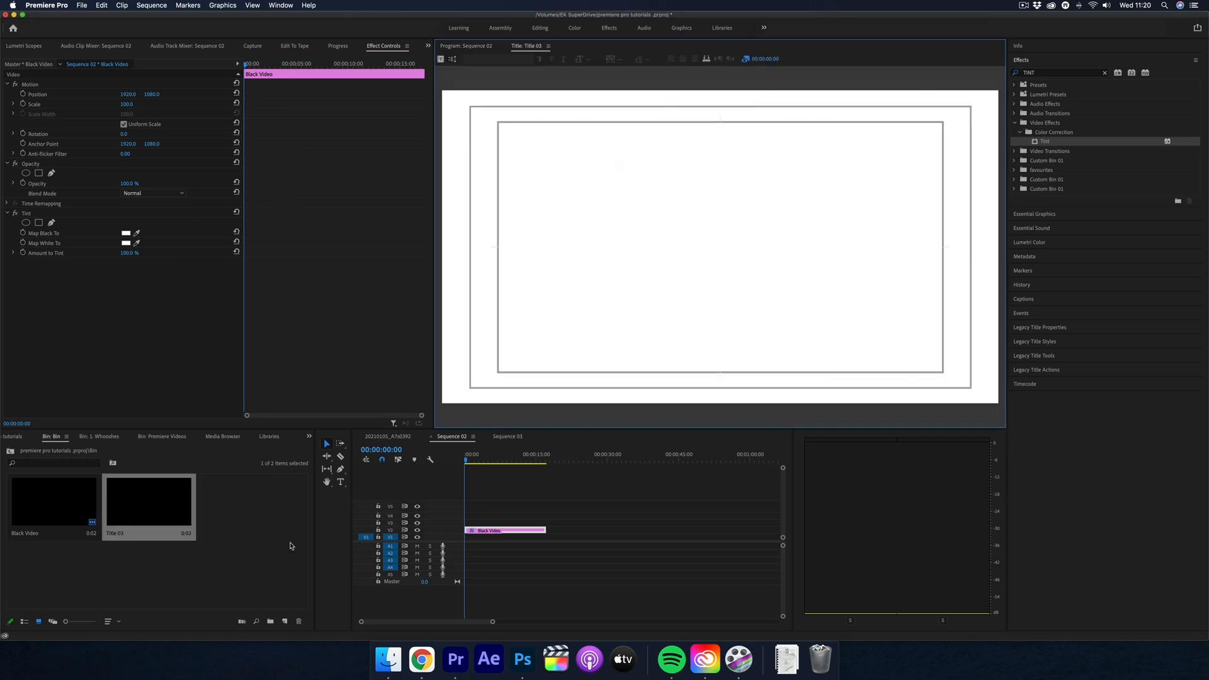
mouse_move(505, 220)
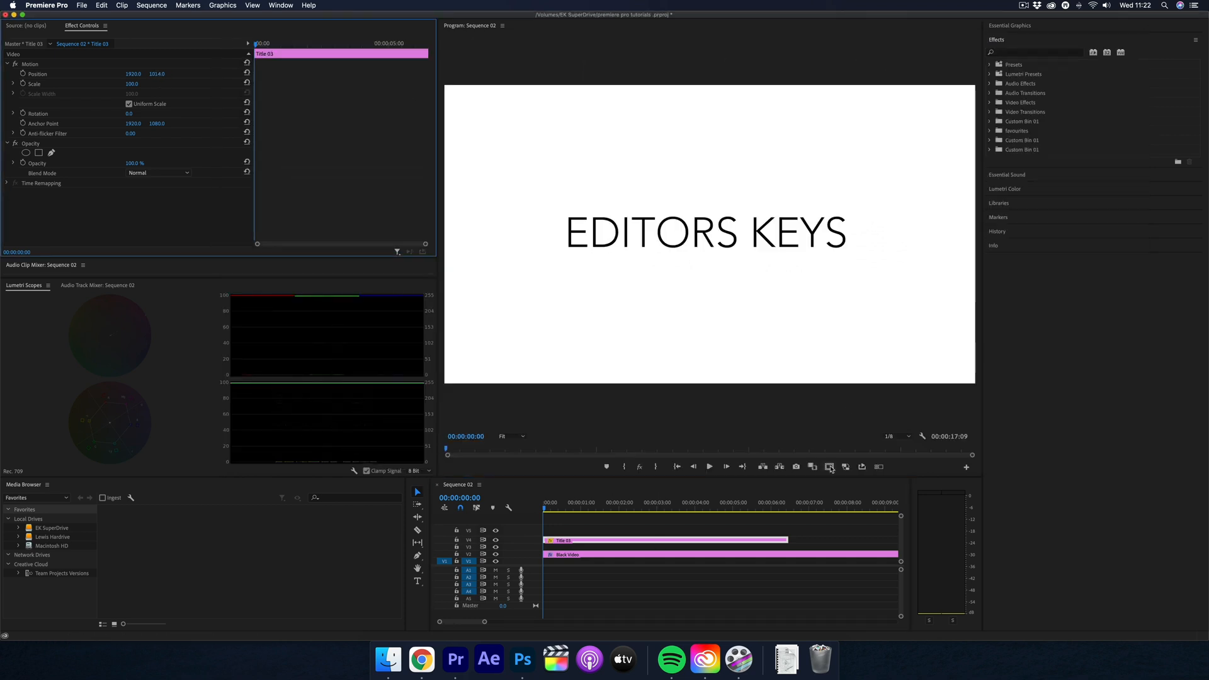
Show safe margins, apply Linear Wipe to Title 03, and edit Transition Completion
left_click(829, 466)
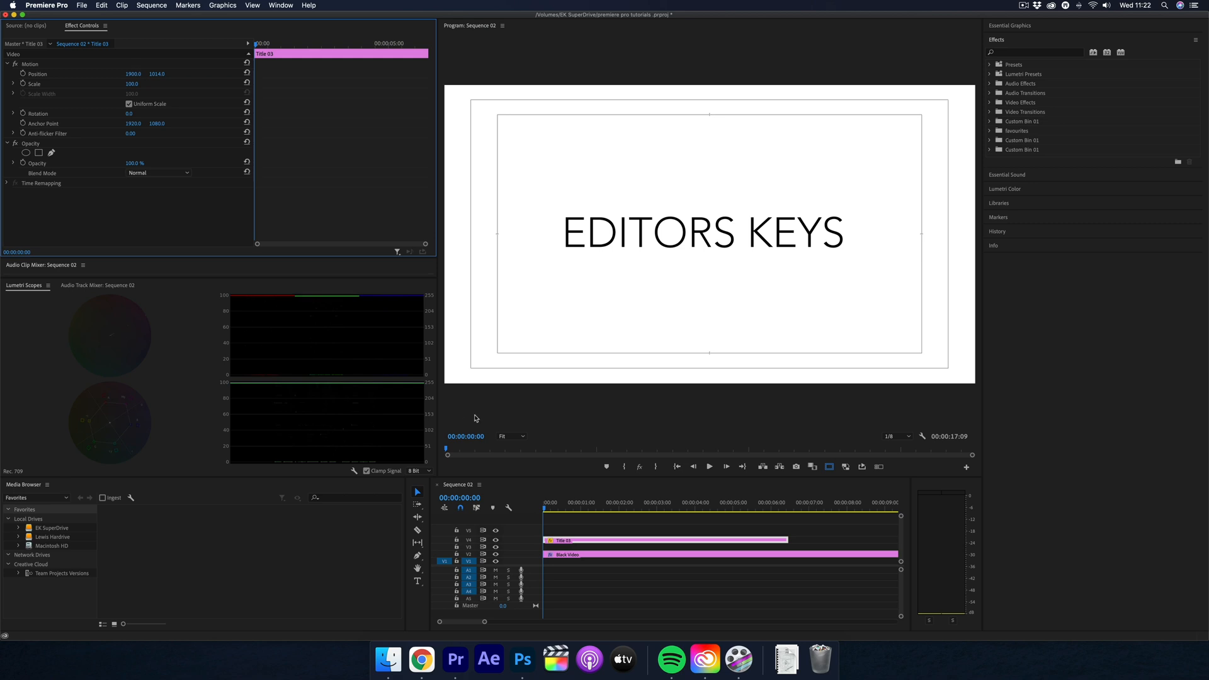
left_click(609, 539)
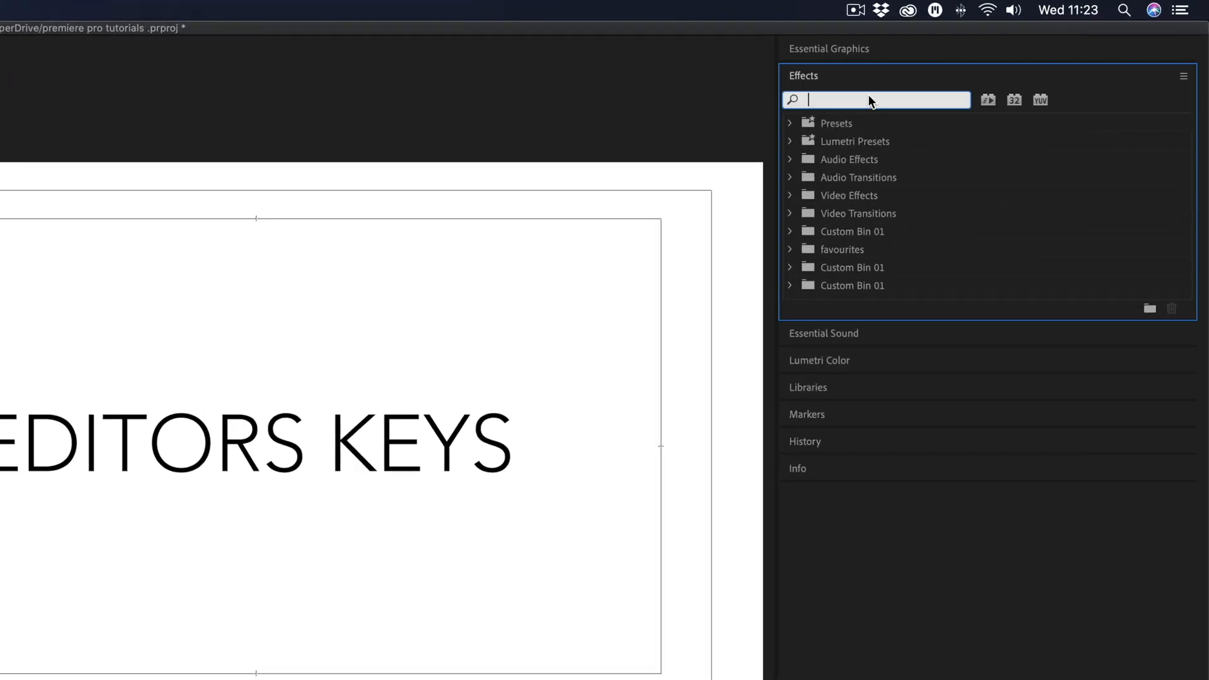
type("LINEAR")
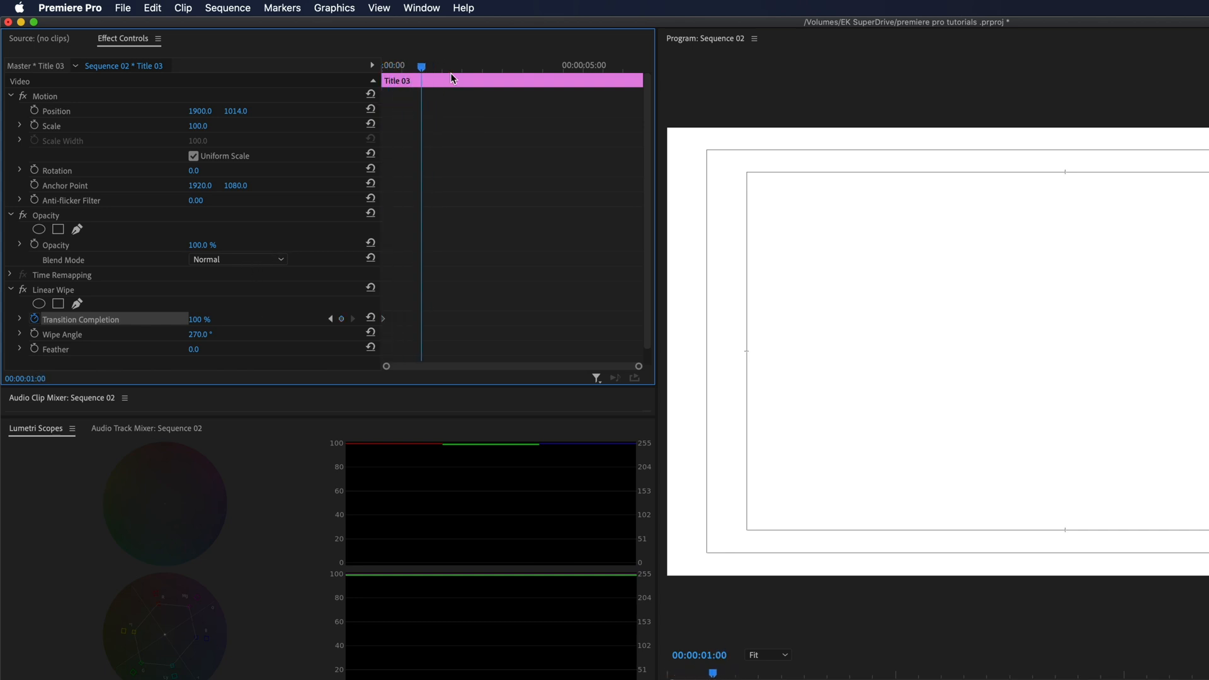
double_click(199, 319)
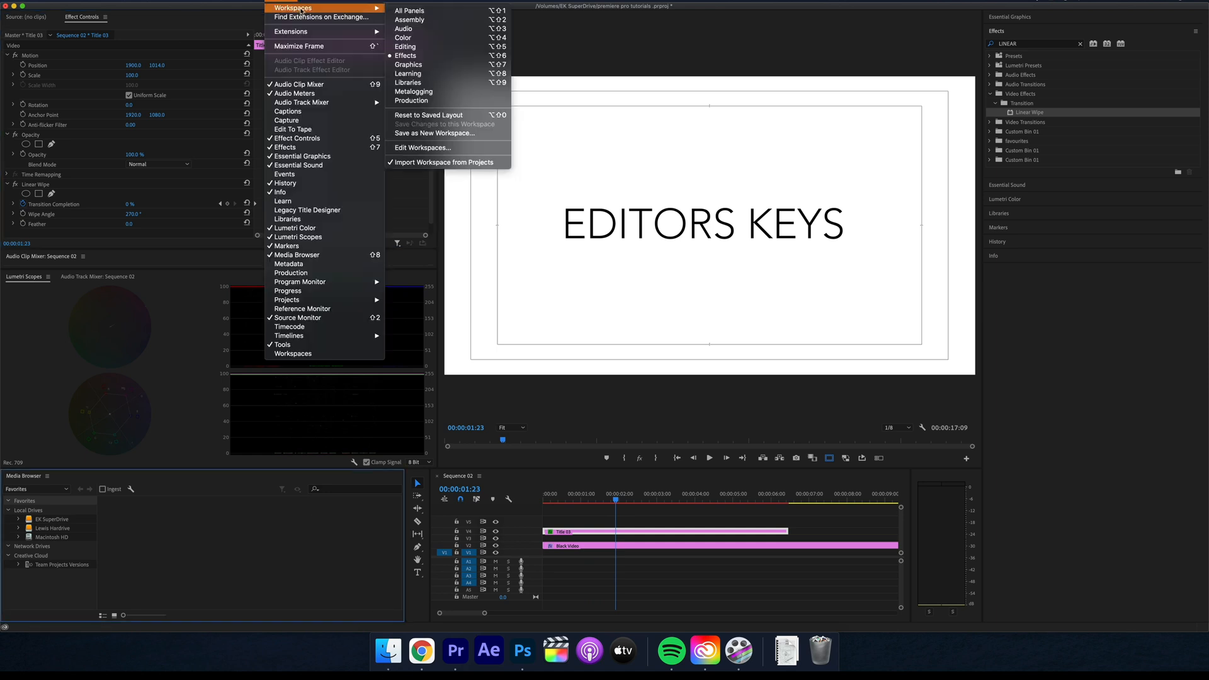
In the Editing workspace, add a second Black Video clip and uncheck Uniform Scale
left_click(405, 46)
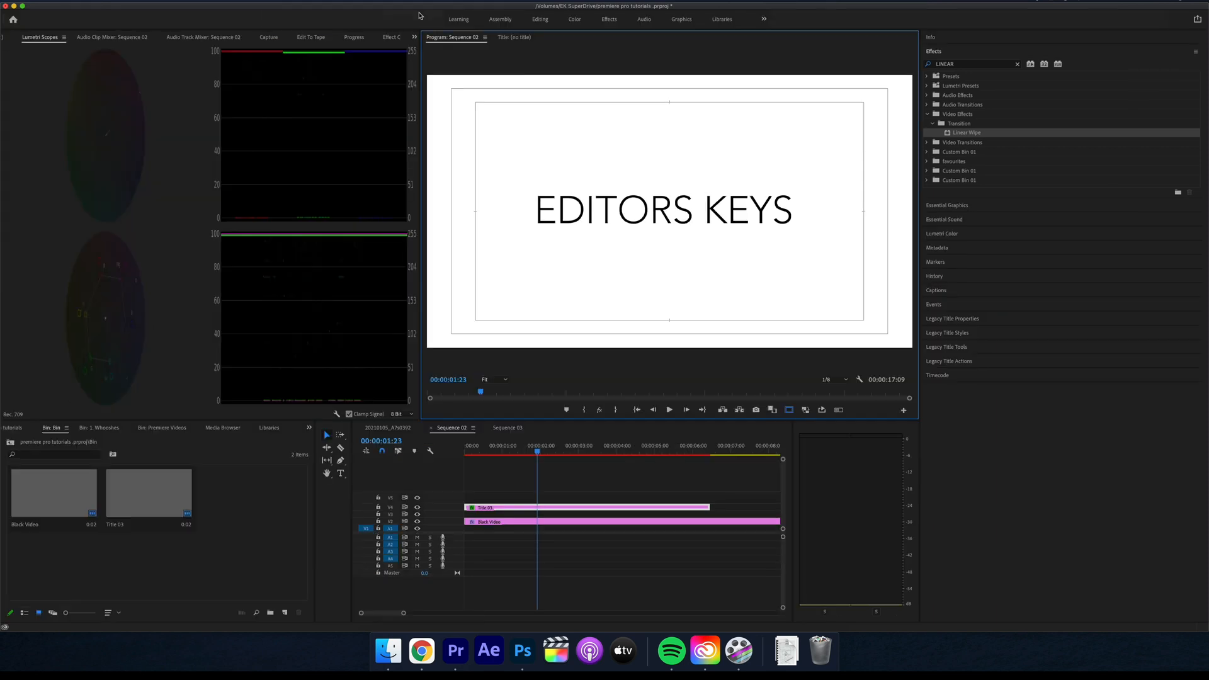
left_click(284, 612)
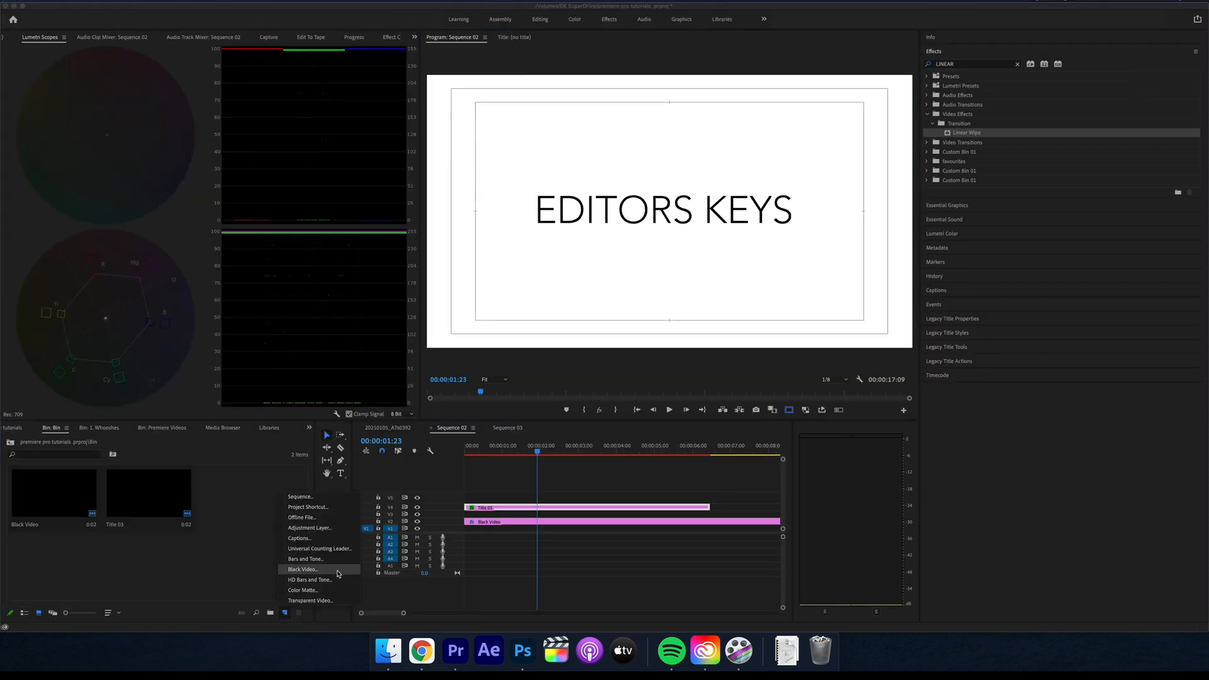
left_click(303, 569)
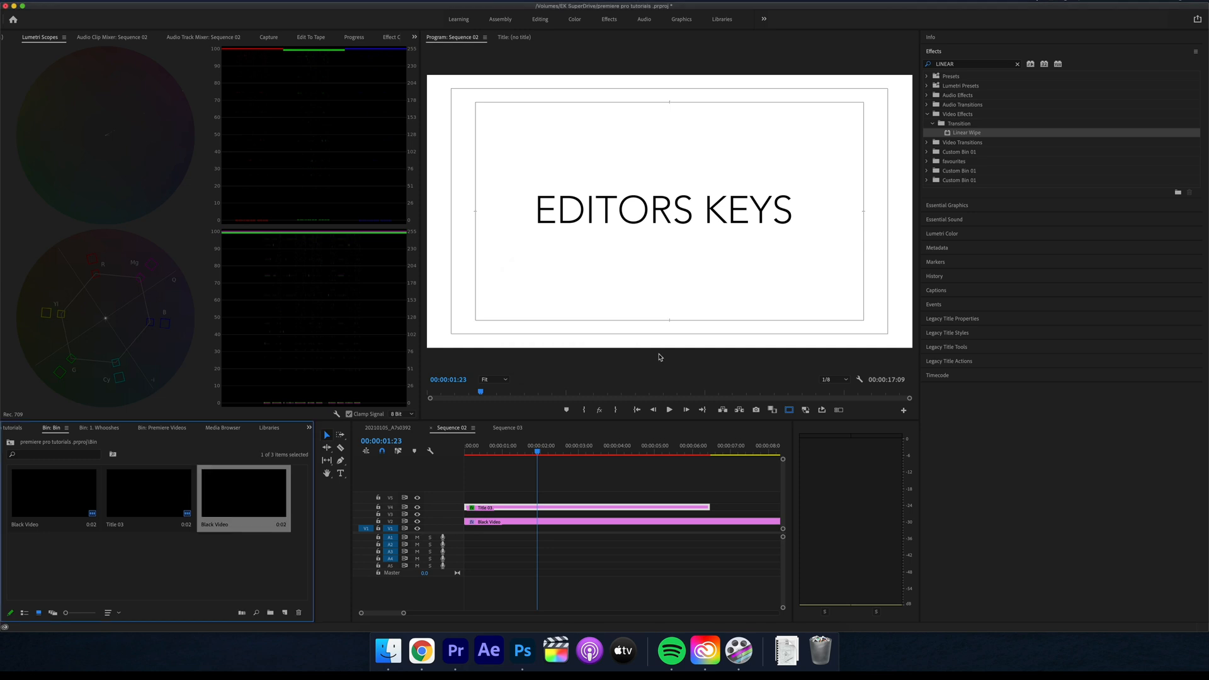
left_click(371, 37)
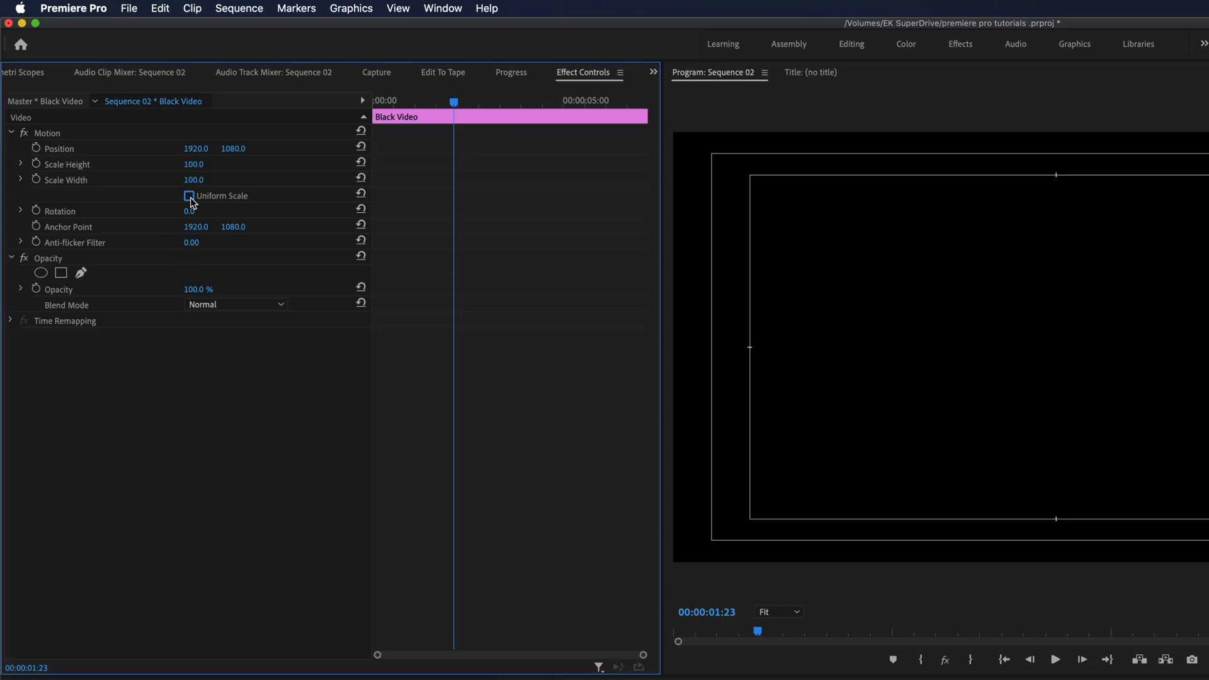
Set Scale Width to 0.3 and Scale Height to 10, placing the line before the E
double_click(193, 180)
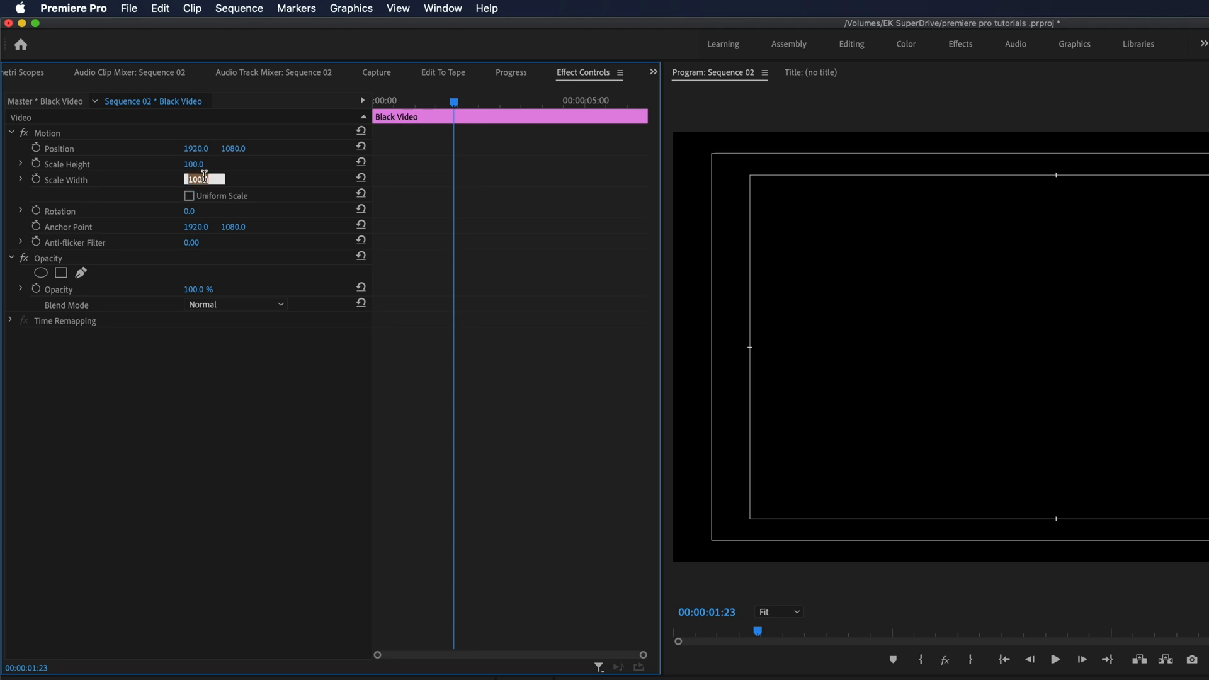
type("0.3")
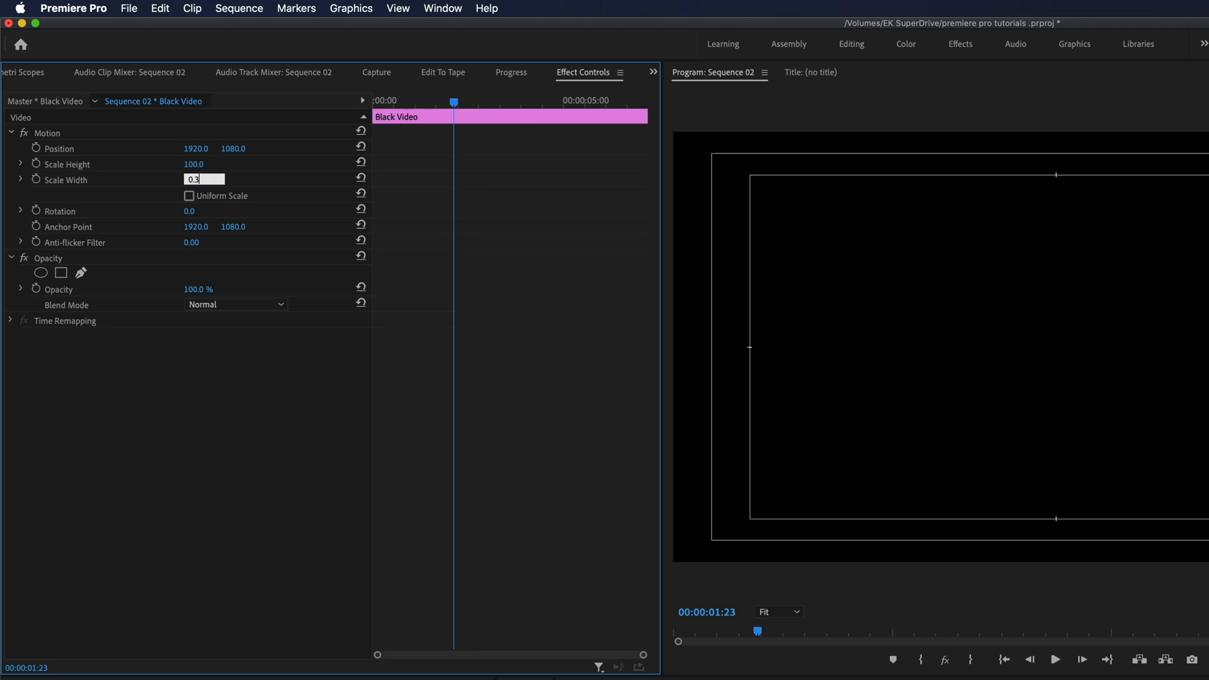
key("Return")
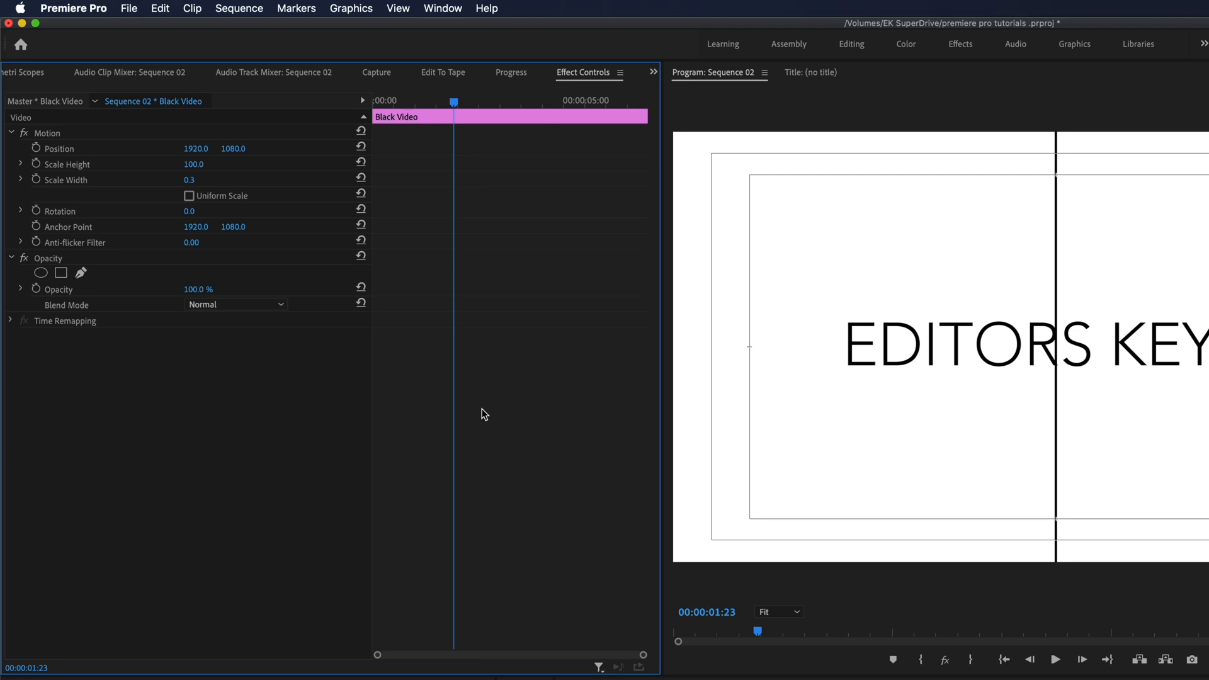
double_click(193, 164)
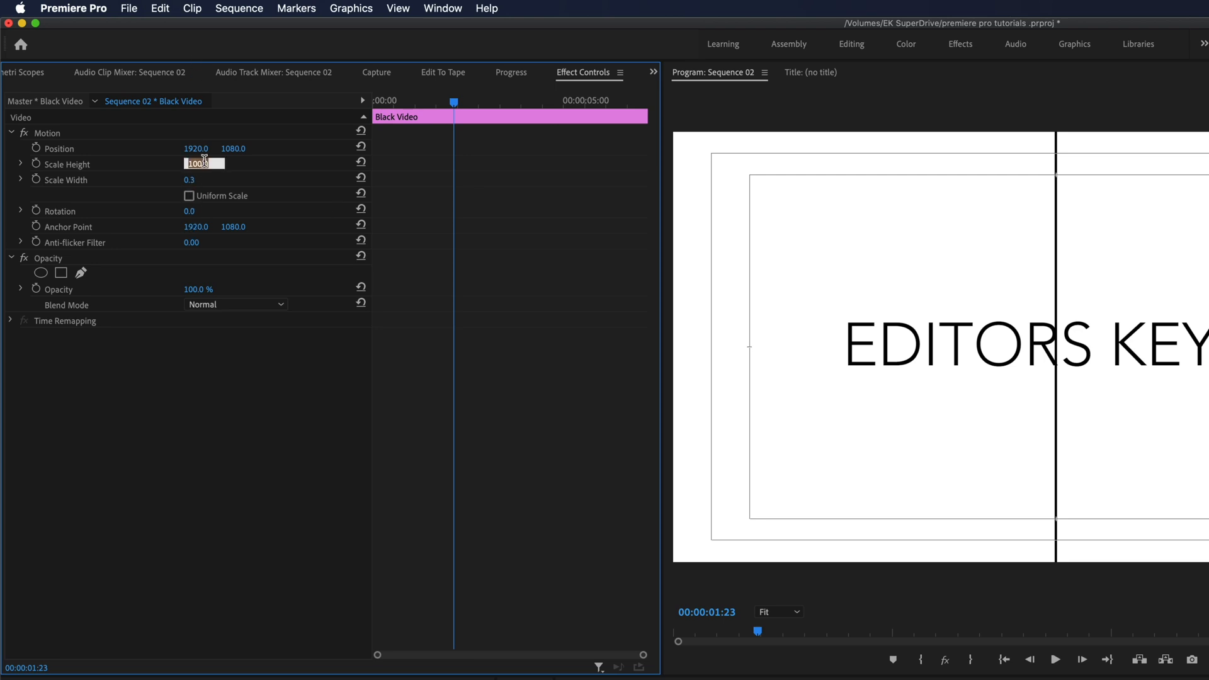
type("10")
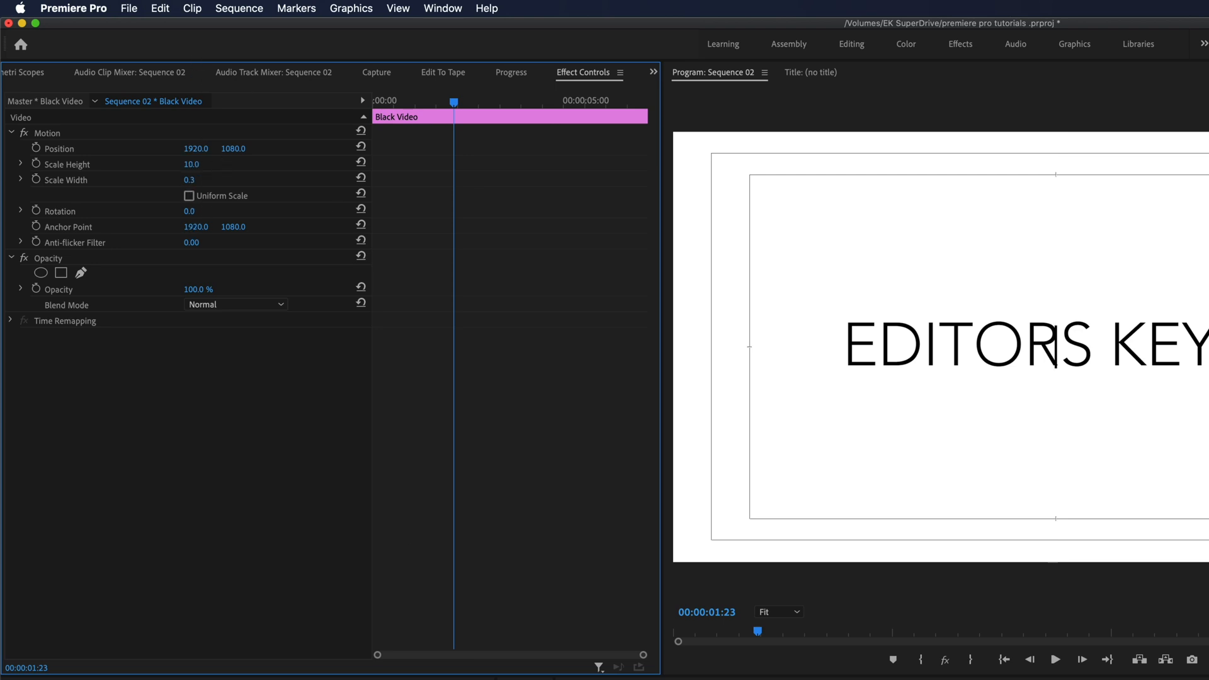
mouse_move(208, 174)
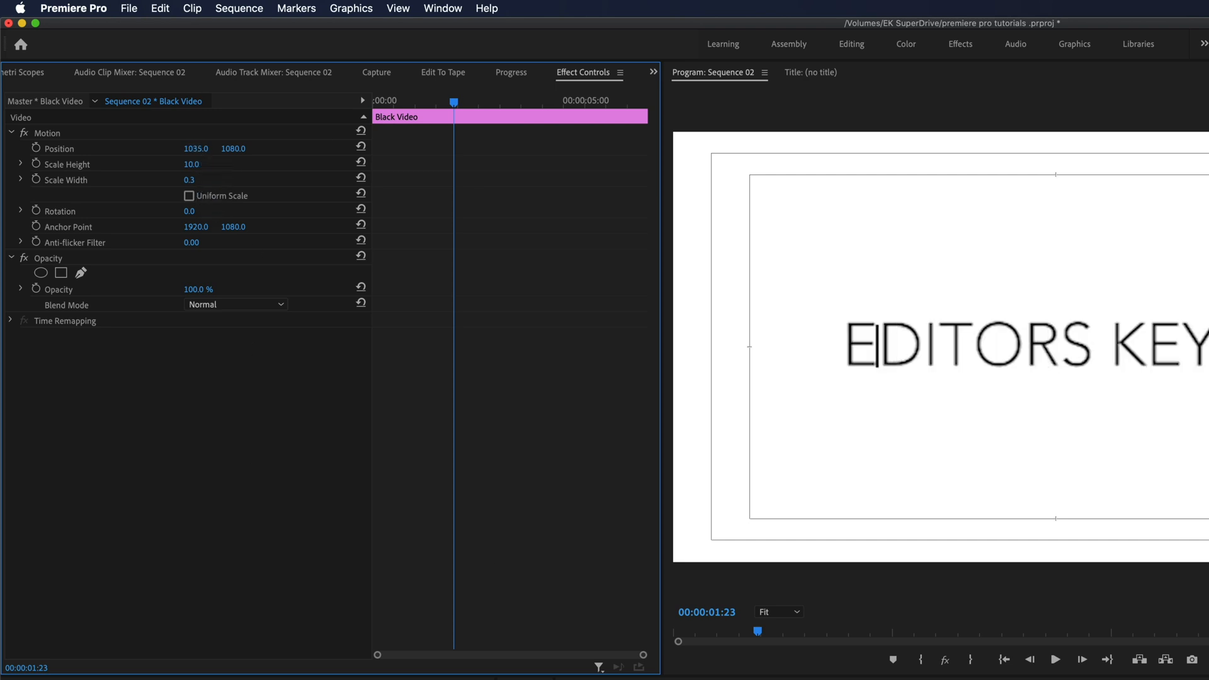
left_click_drag(196, 148, 185, 148)
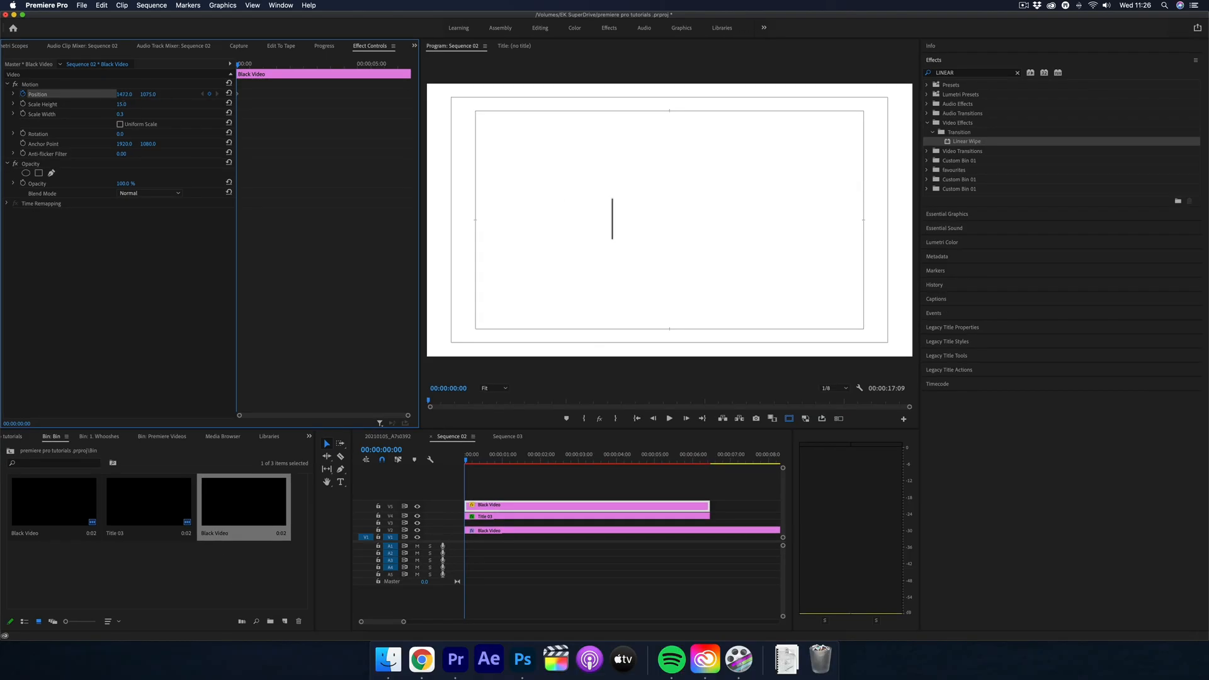
Enter 'EDITORS KEYS' while keyframing the cursor line's Position across the title
type("EDITORS KEYS")
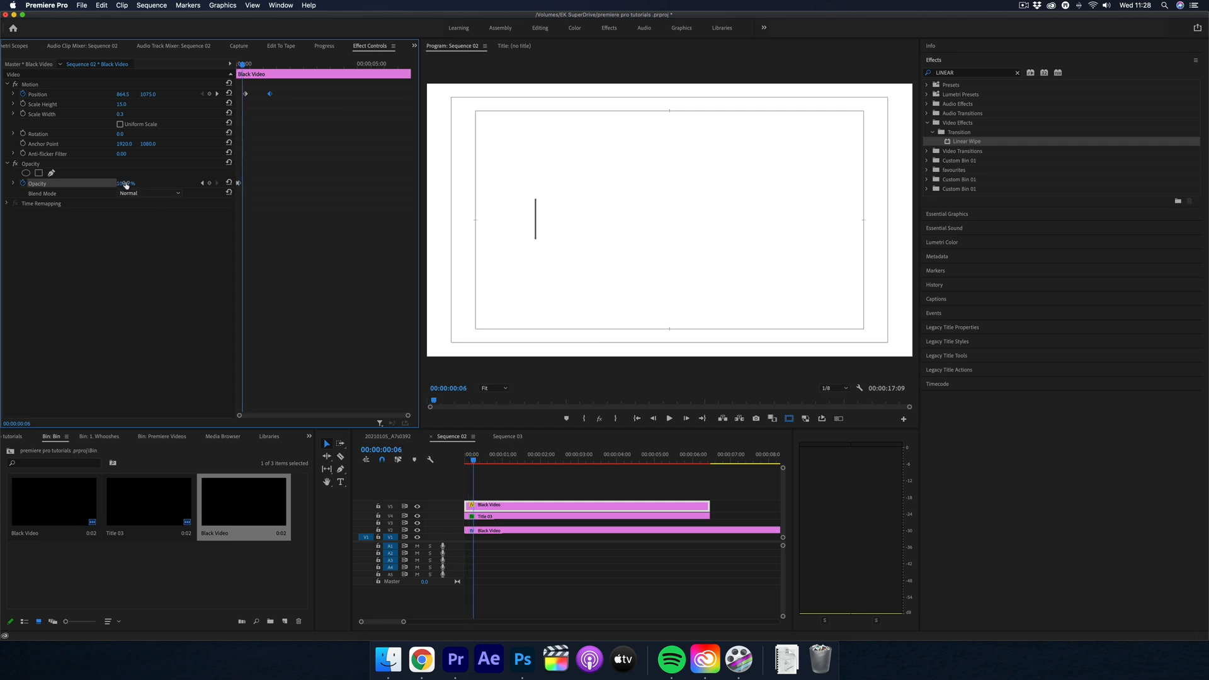
Set the cursor clip's Opacity to 0% at the current frame
left_click(124, 182)
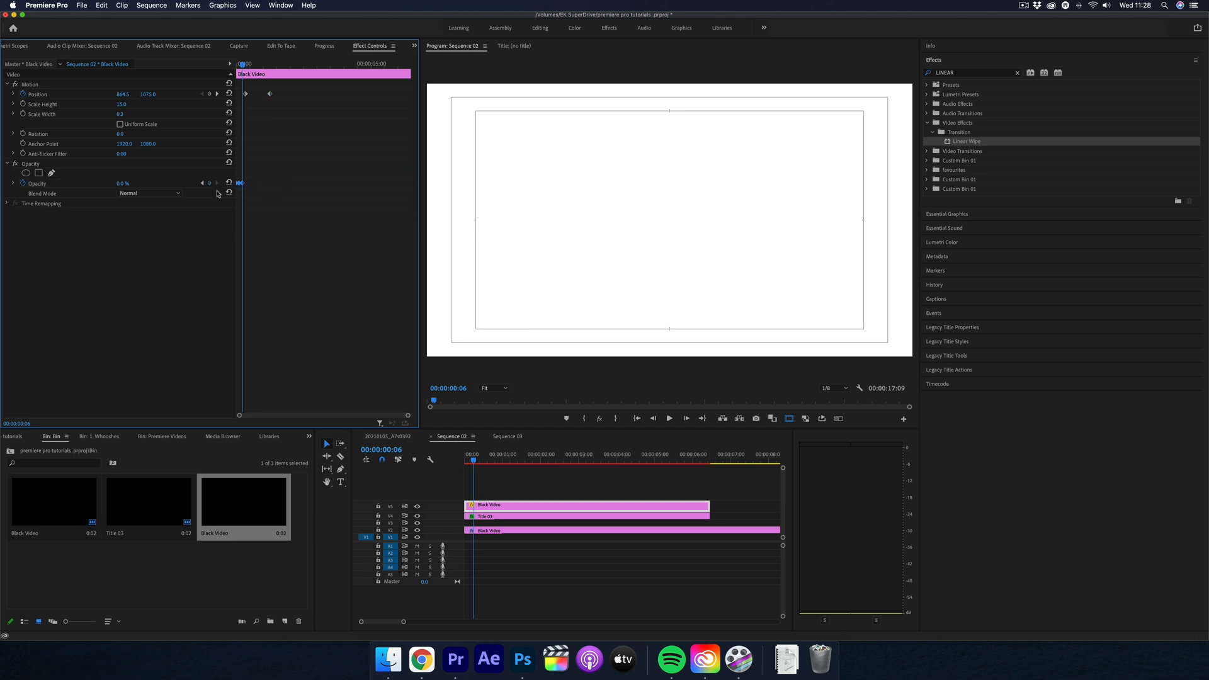
mouse_move(248, 188)
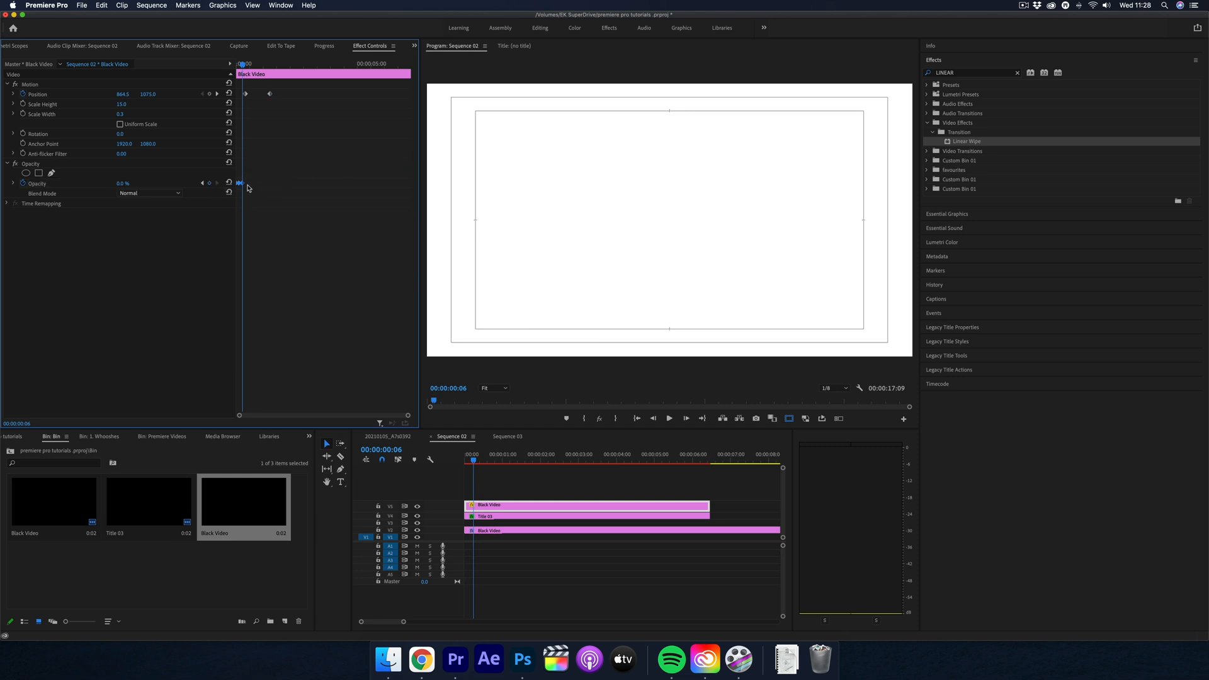